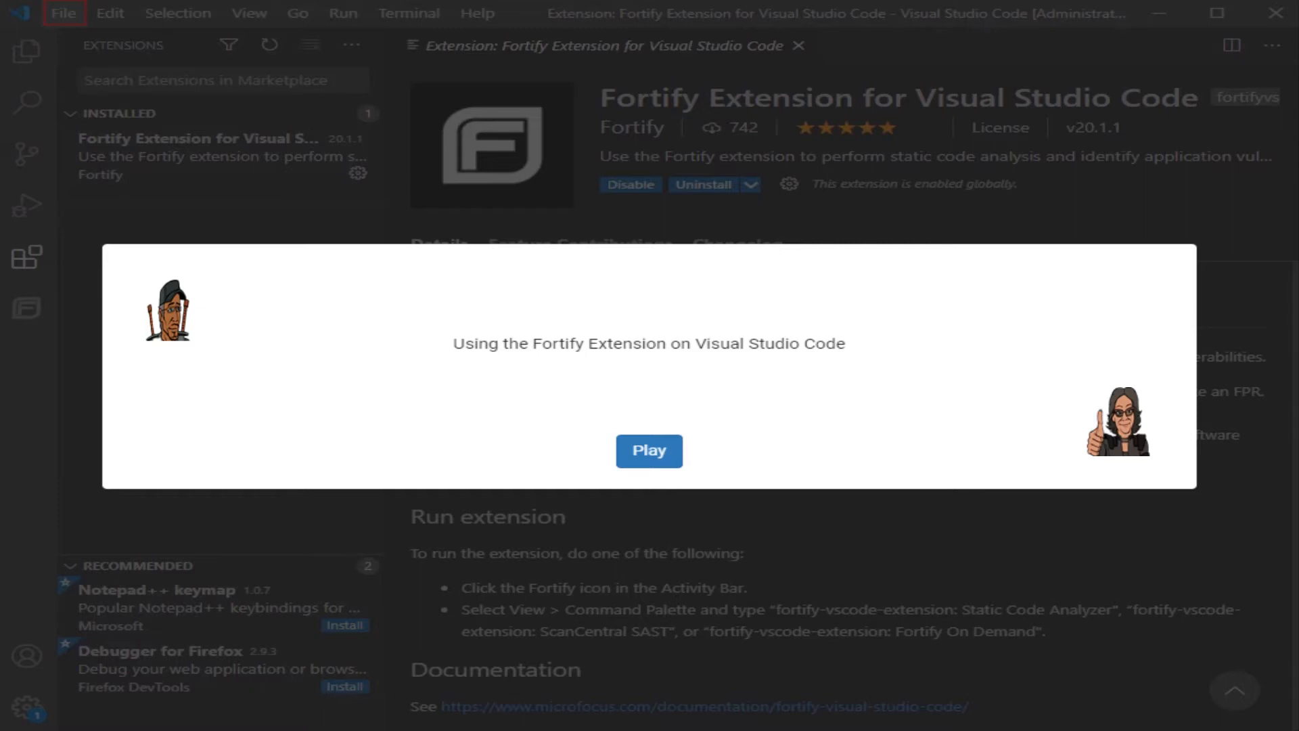
Open the riches.java folder from Samples\advanced as the workspace
left_click(649, 450)
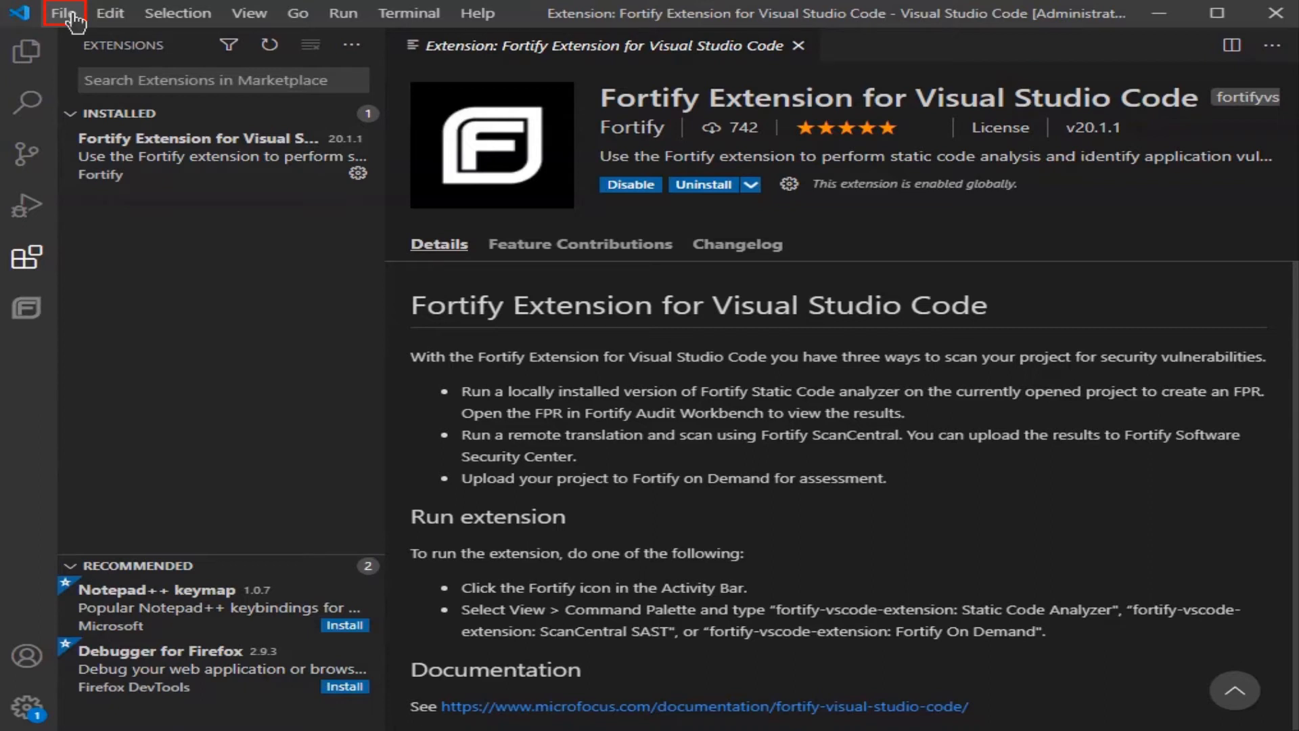
left_click(61, 14)
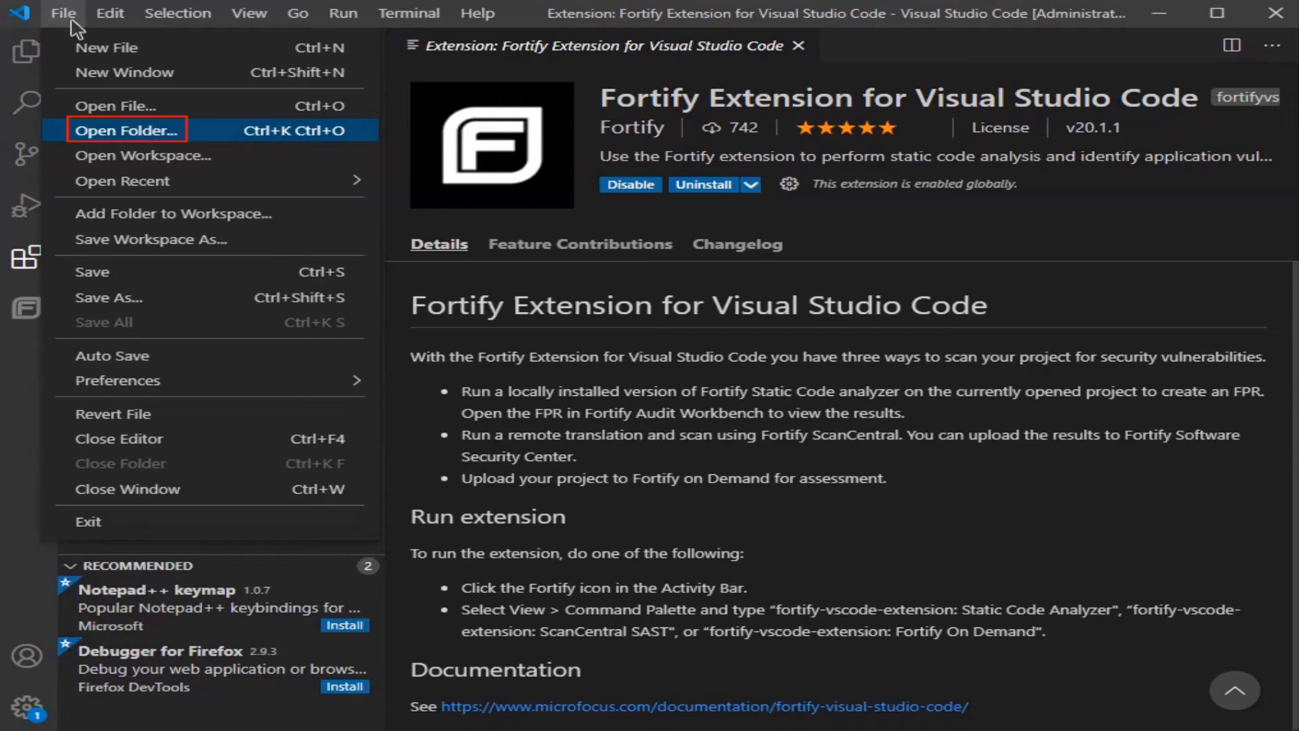
left_click(127, 129)
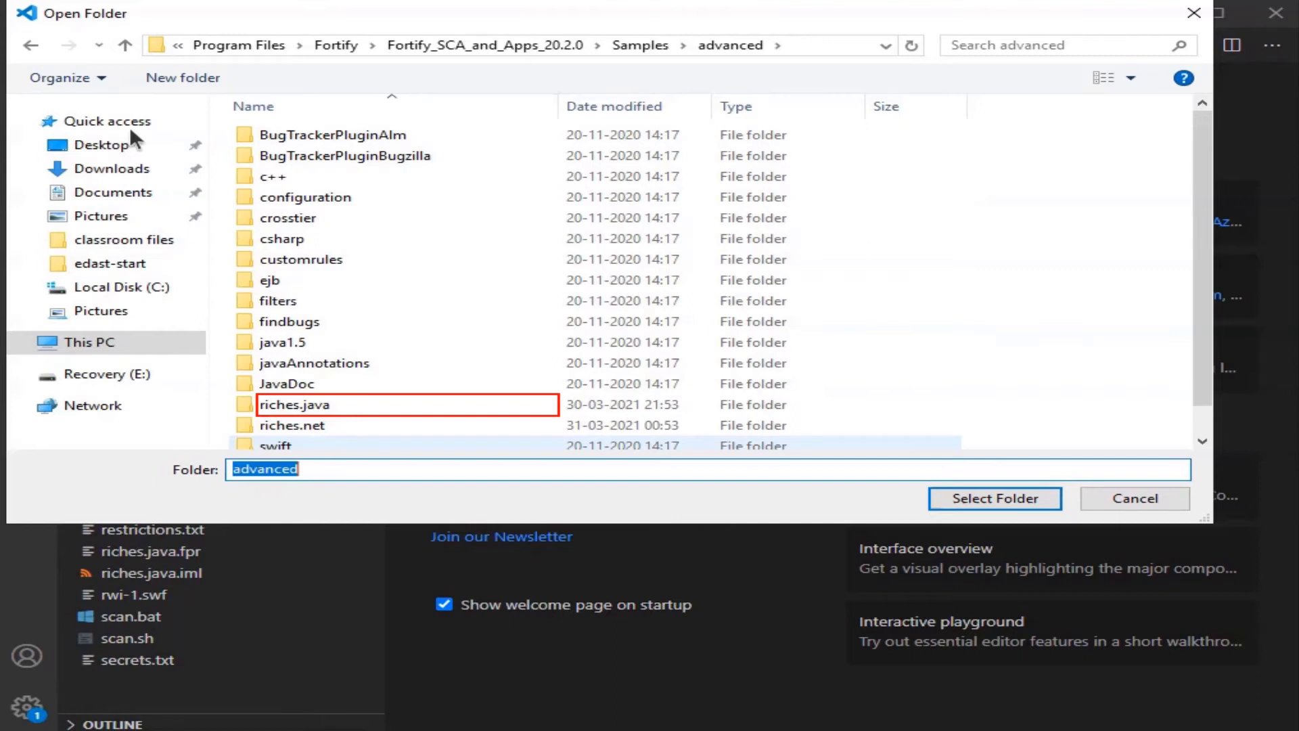
left_click(295, 405)
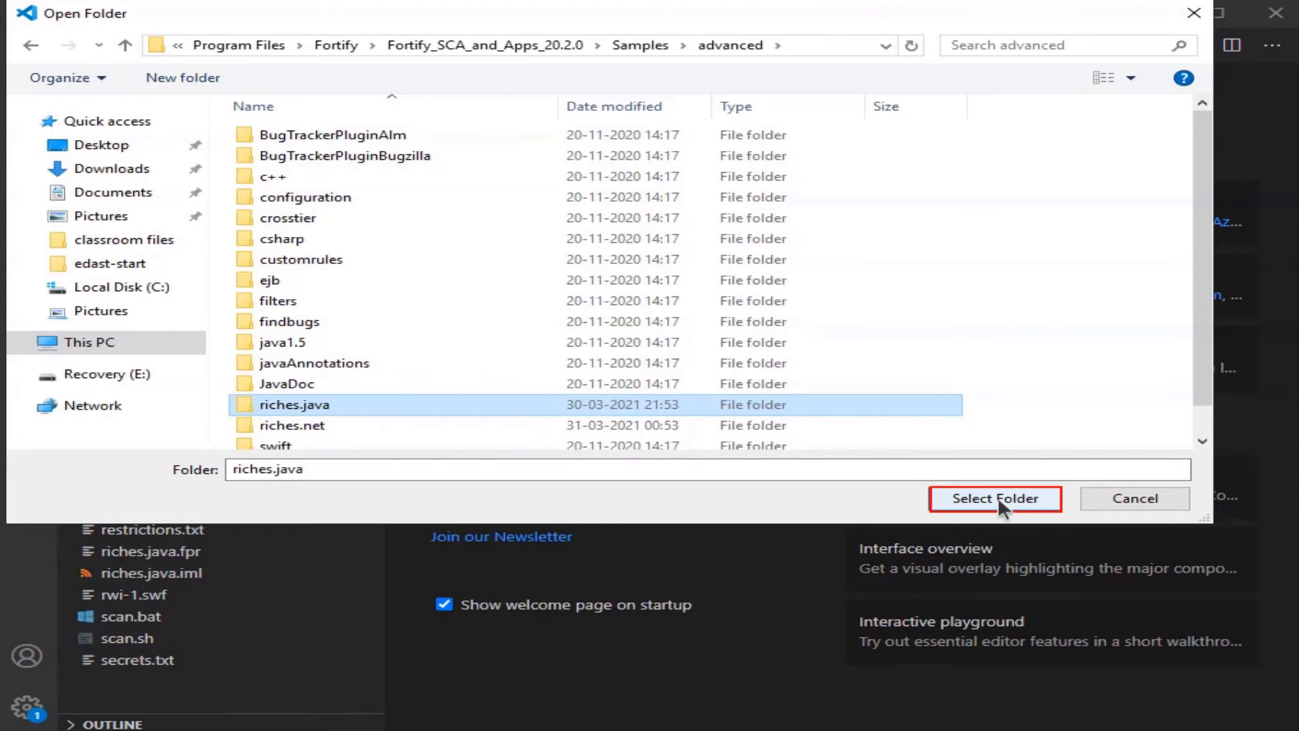
left_click(996, 498)
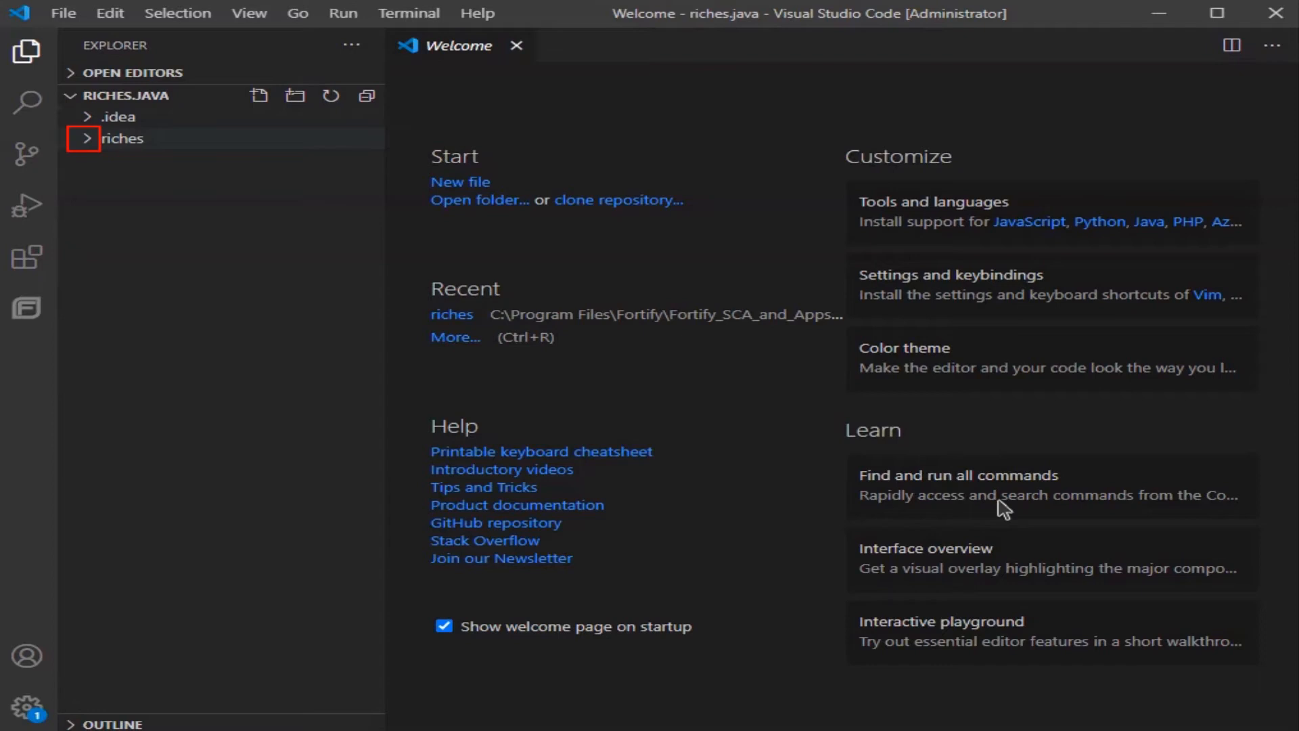
Expand the riches folder in Explorer and show the Fortify extension view
left_click(121, 139)
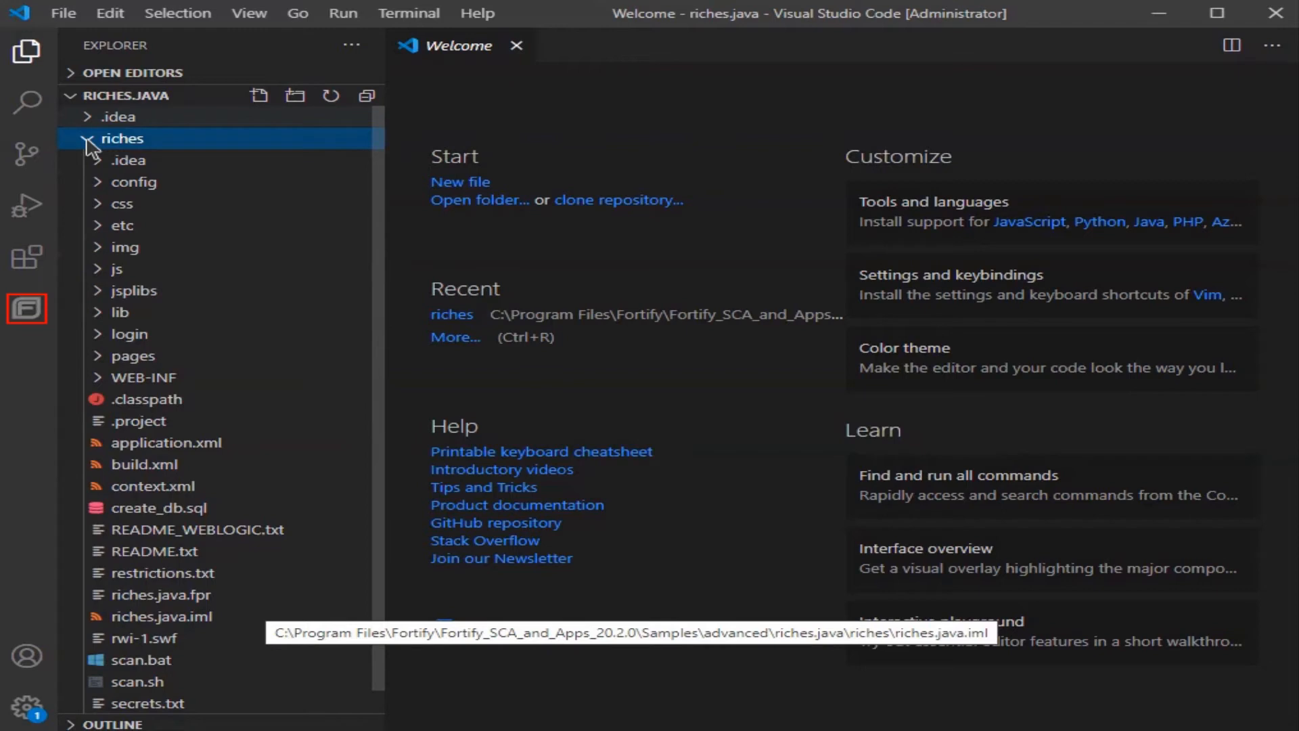
left_click(27, 309)
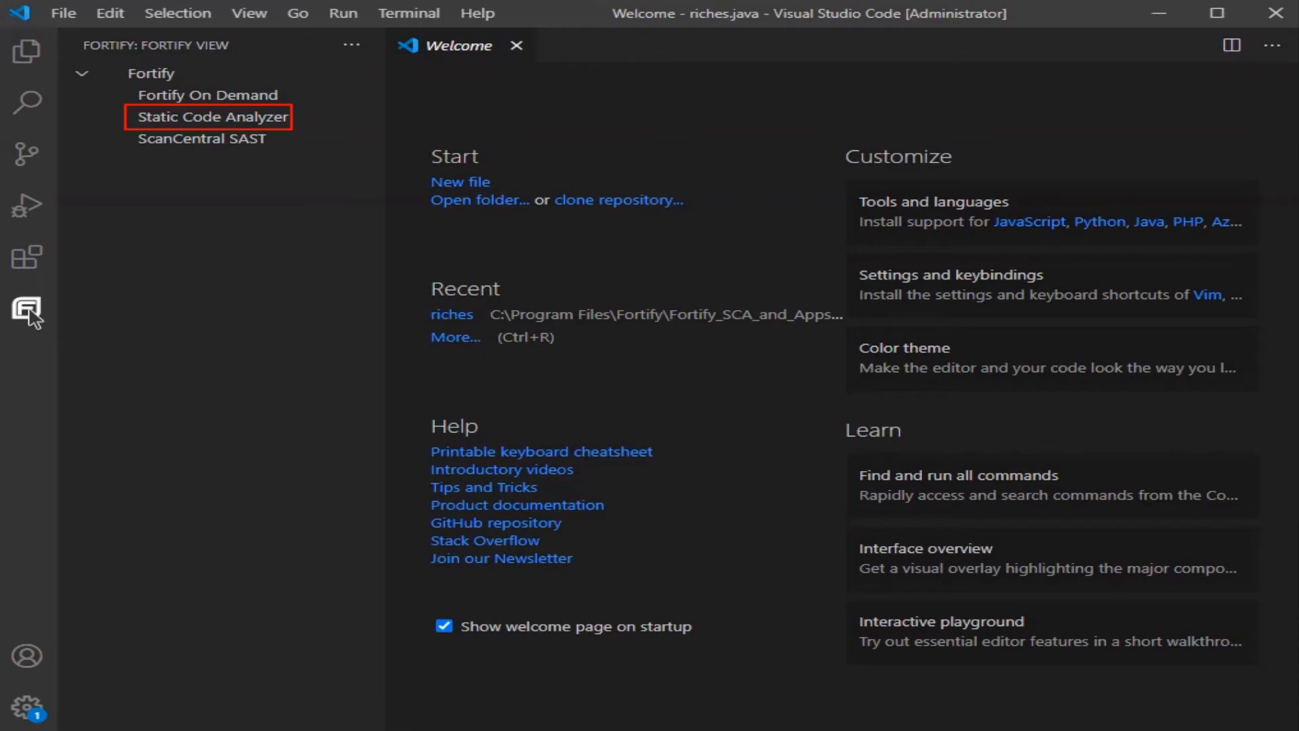
Enter build ID RichesJava_VSCode and results path C:\Users\Administrator\Desktop\RichesJava_VSCode.fpr for a Static Code Analyzer scan
left_click(212, 116)
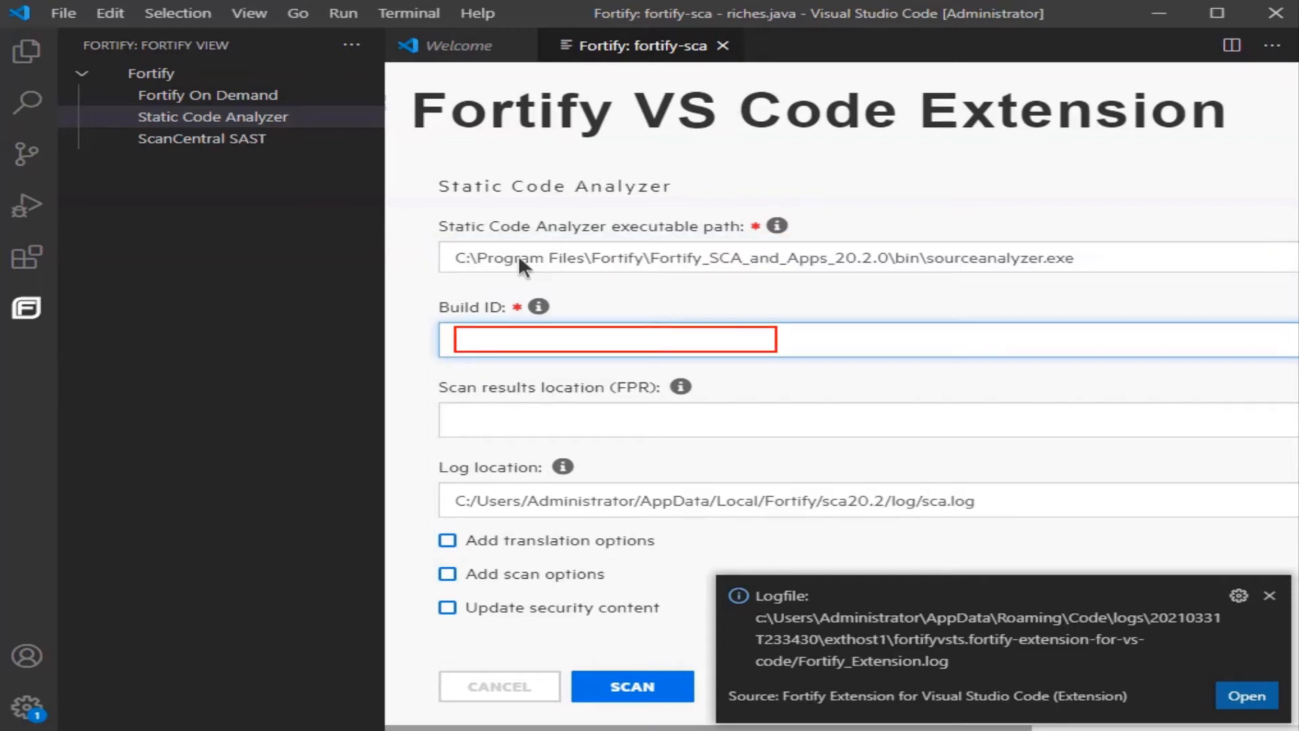
type("RichesJava_VSCode")
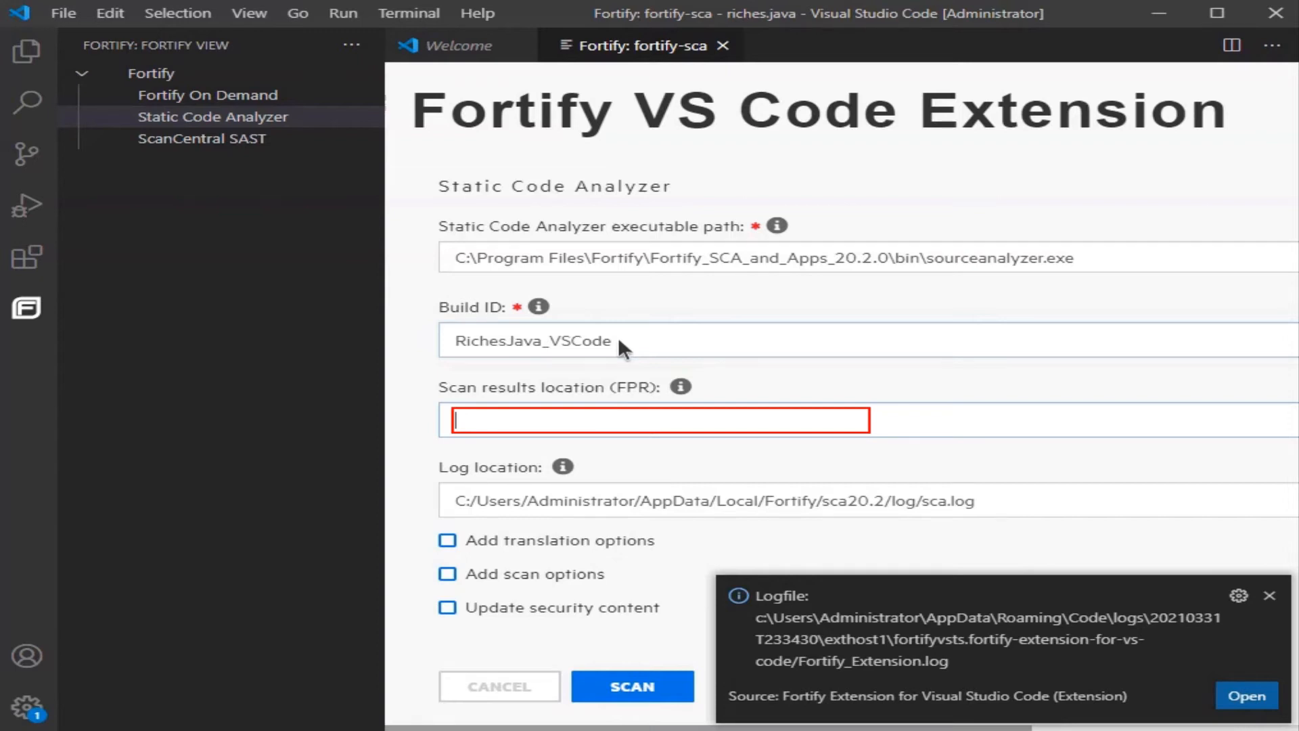
type("C:\\Users\\Administrator\\Desktop\\RichesJava_VSCode.fpr")
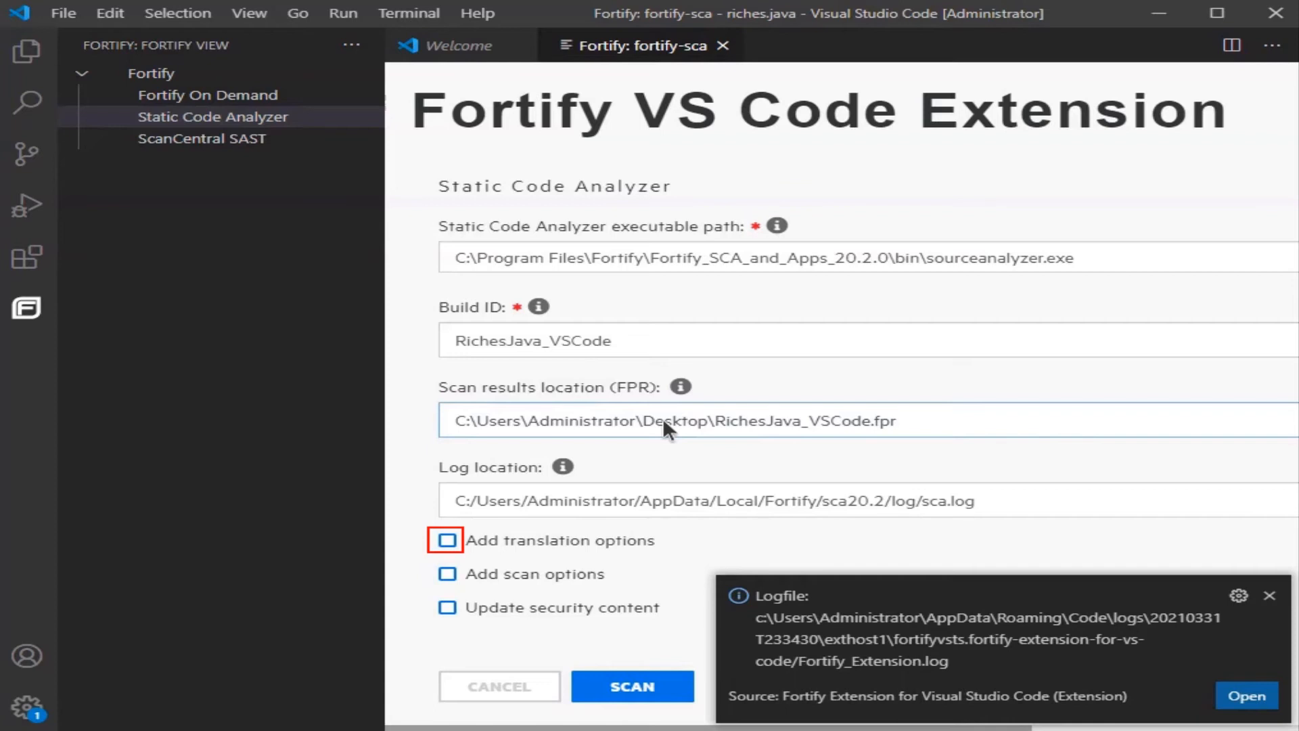
Enable translation options set to -verbose, and enable scan options
left_click(446, 540)
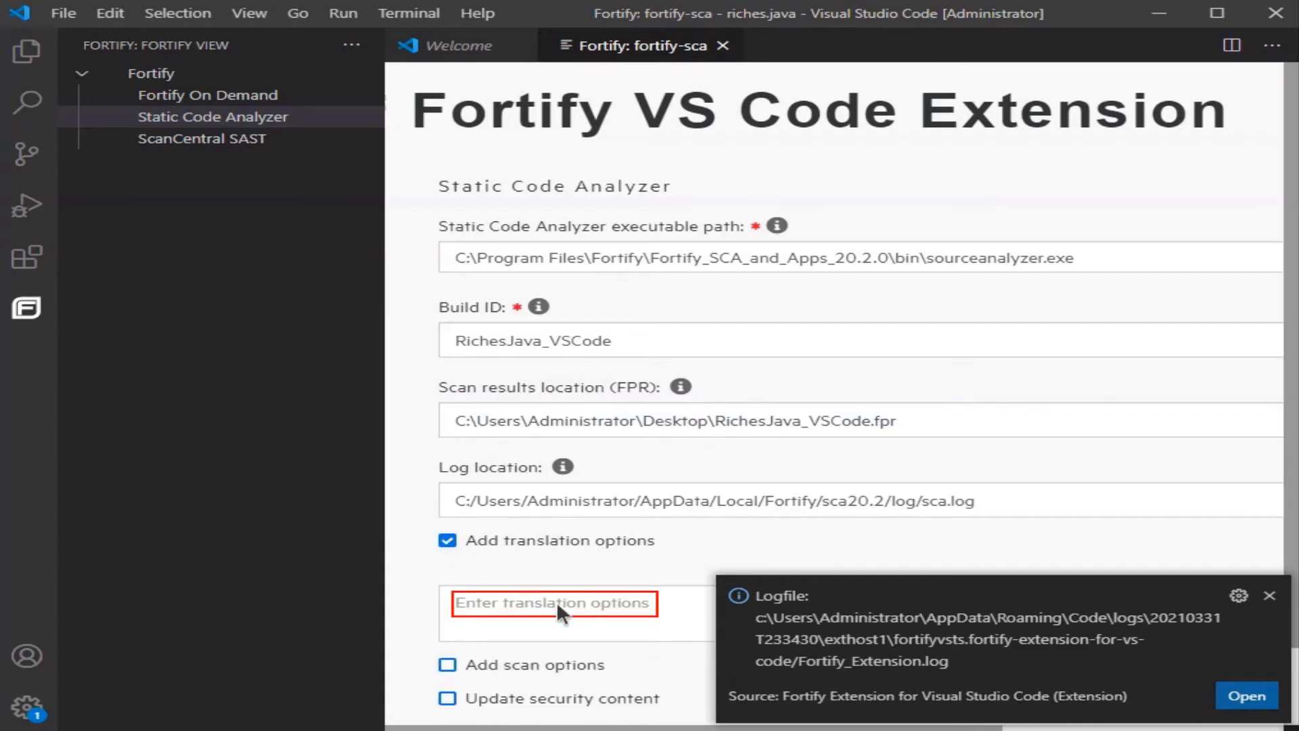
type("-verbose")
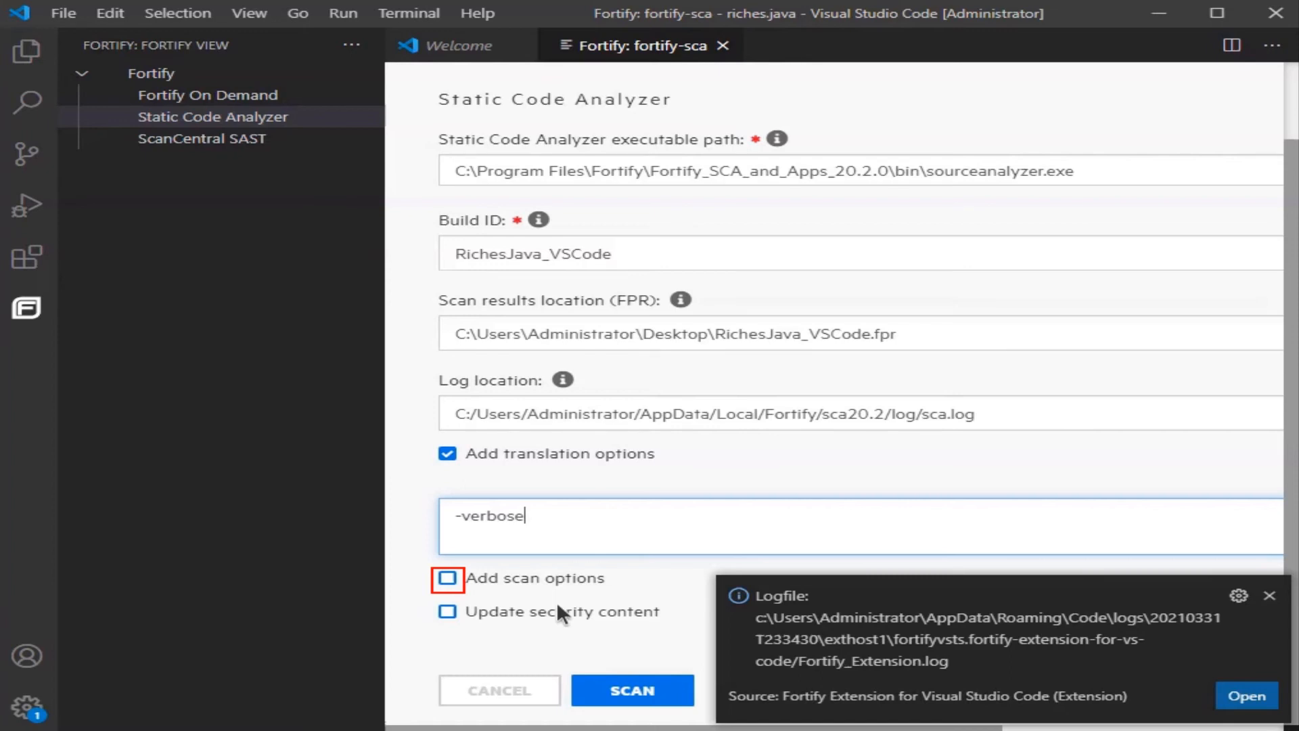
left_click(448, 579)
type("-verbose")
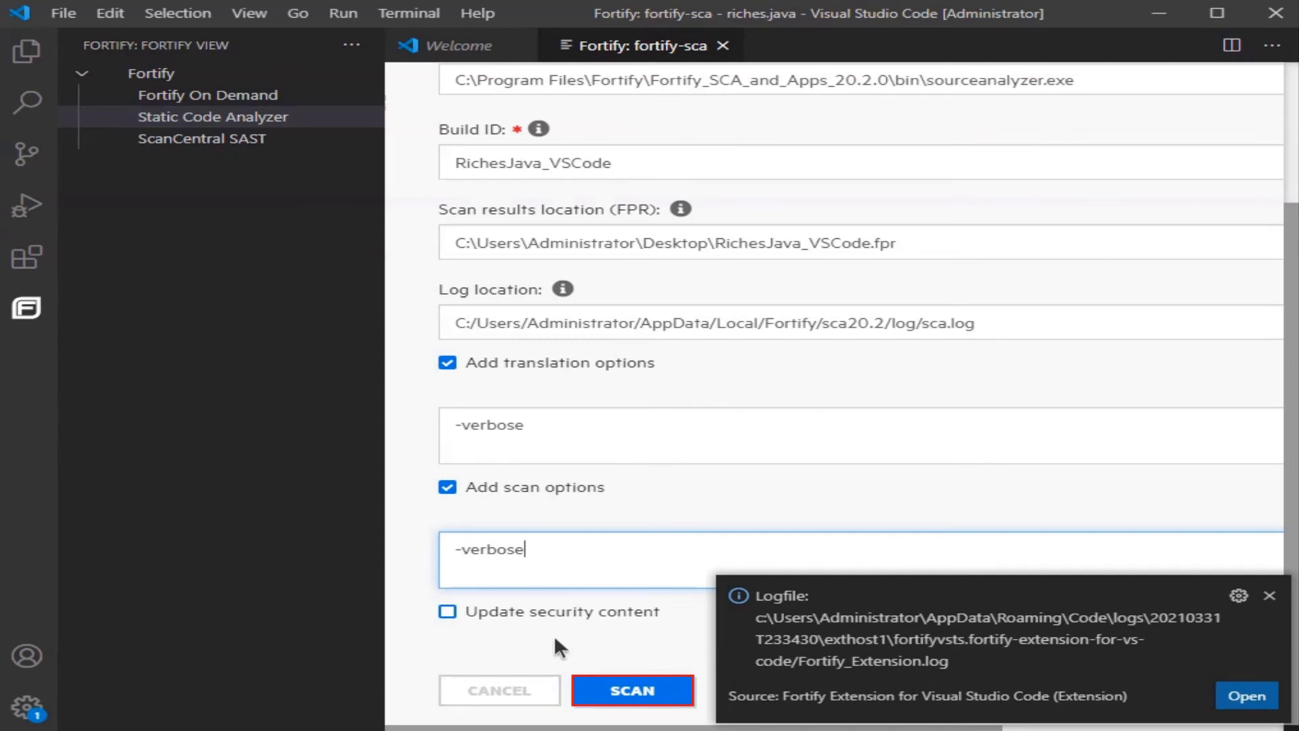
left_click(632, 691)
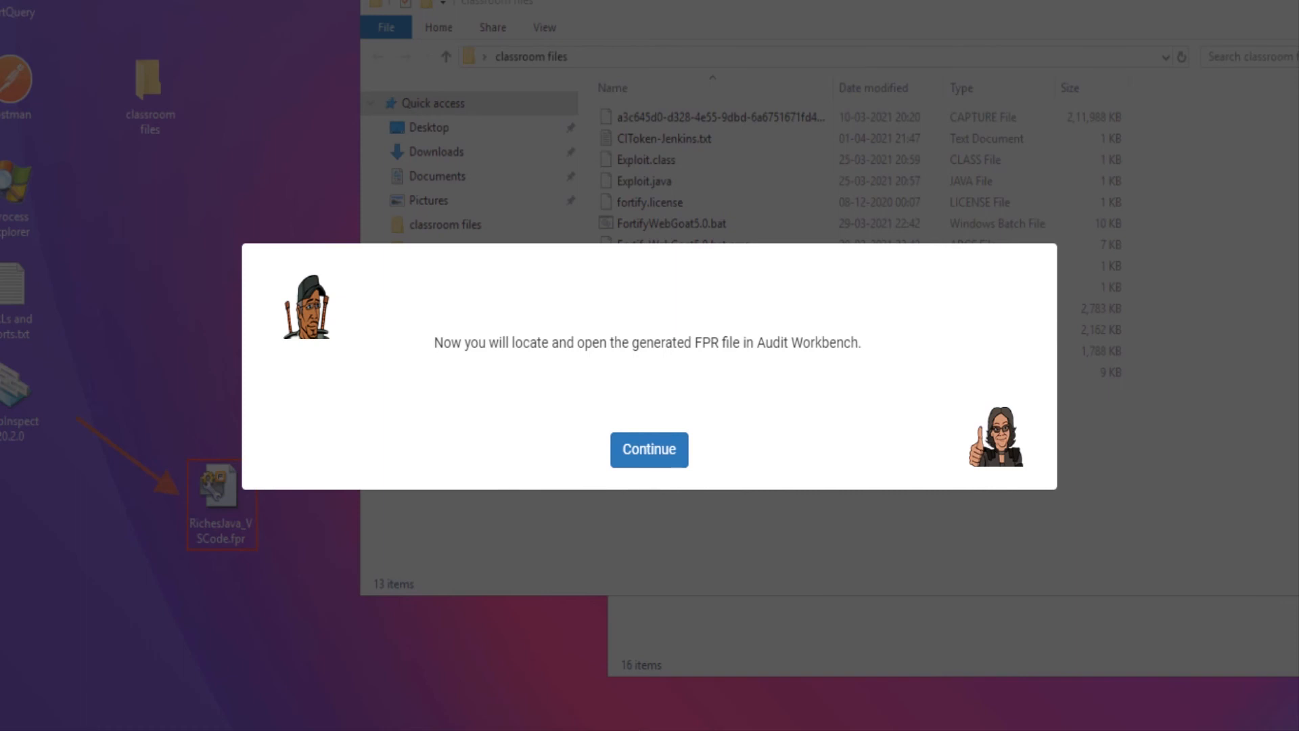
Check that RichesJava_VSCode.fpr is on the desktop
left_click(649, 449)
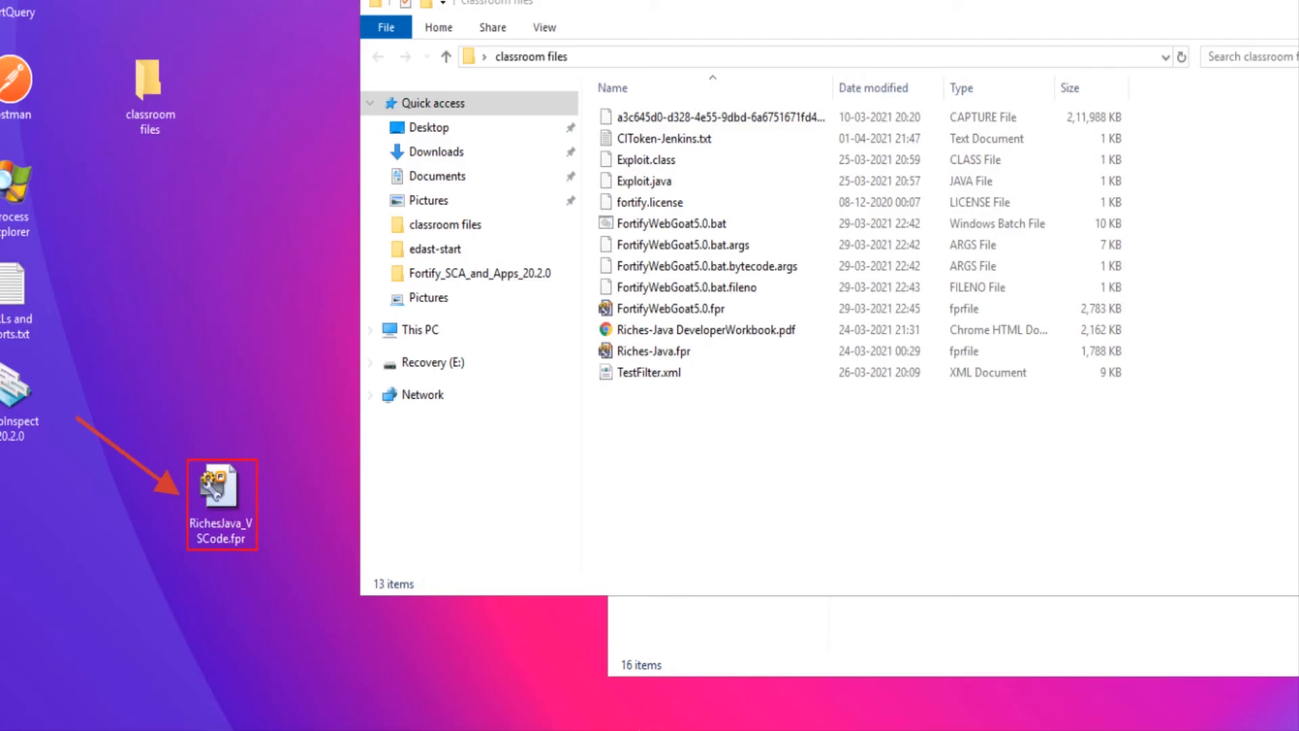